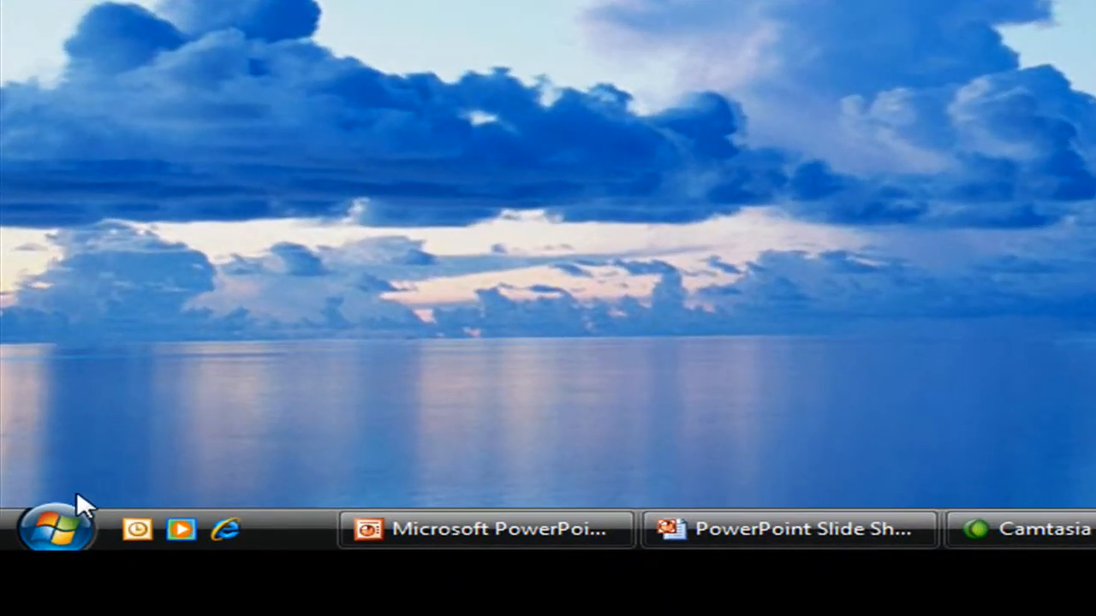
mouse_move(55, 527)
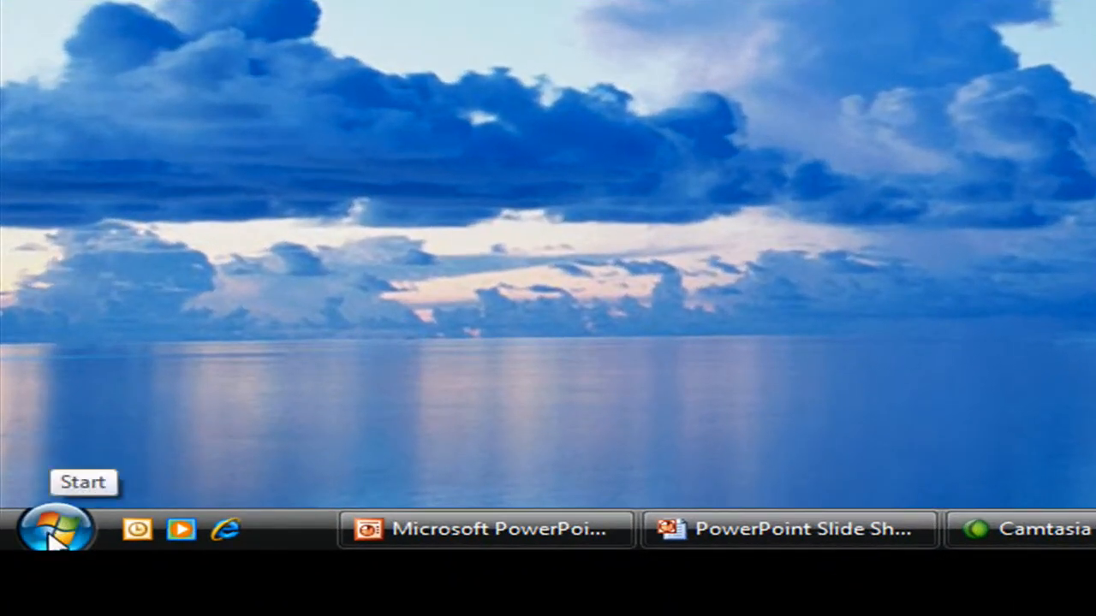
Open Windows Explorer from the Start button showing Local Disk (C:)
right_click(48, 529)
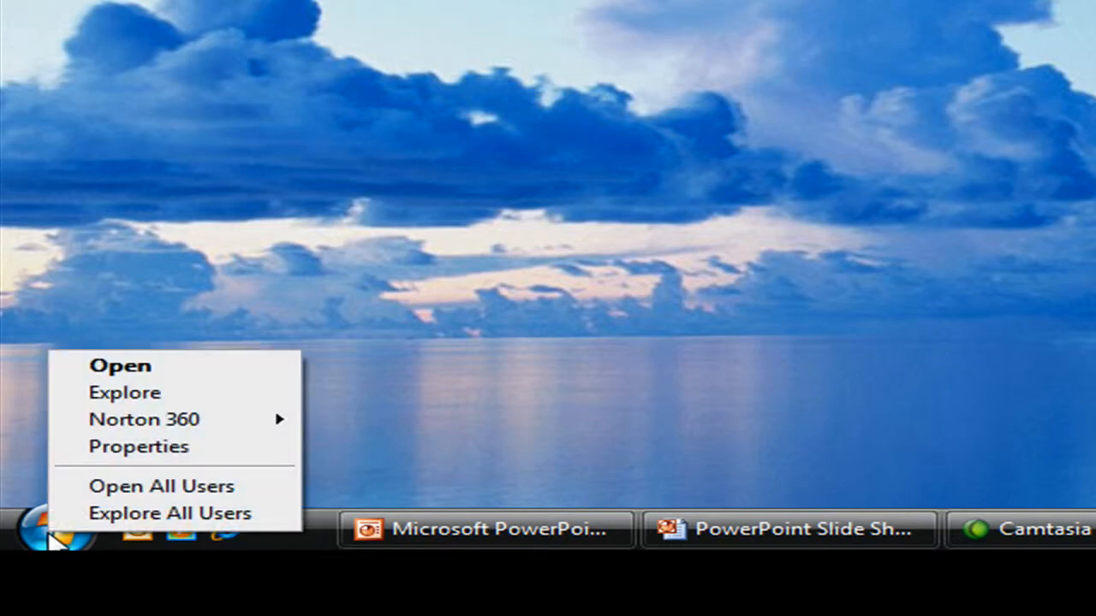
click(125, 392)
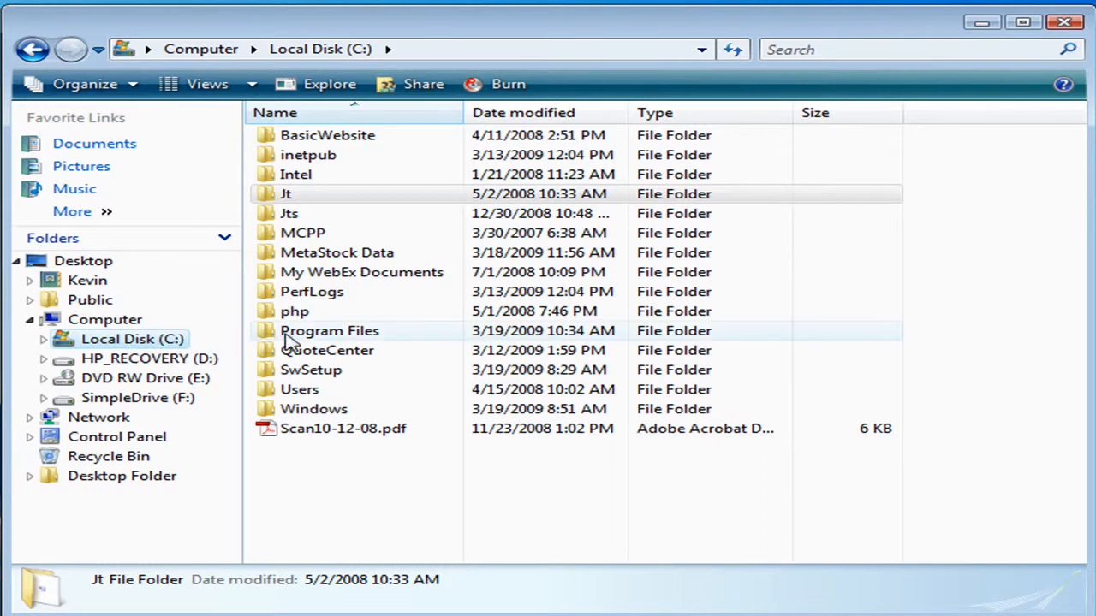
Copy the Equis folder from C:\Program Files
double_click(329, 330)
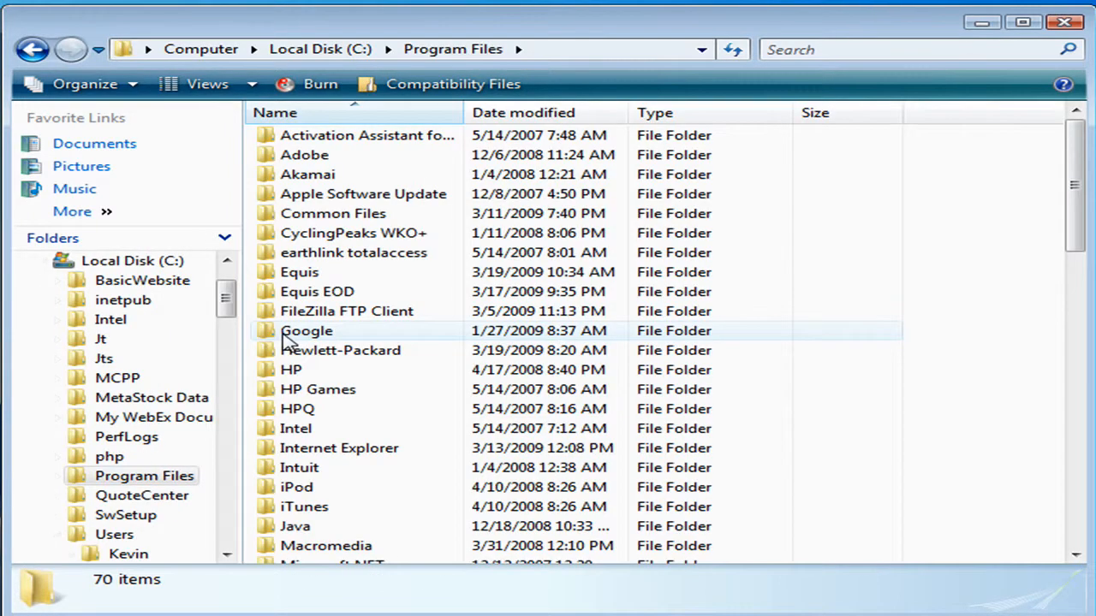
mouse_move(299, 270)
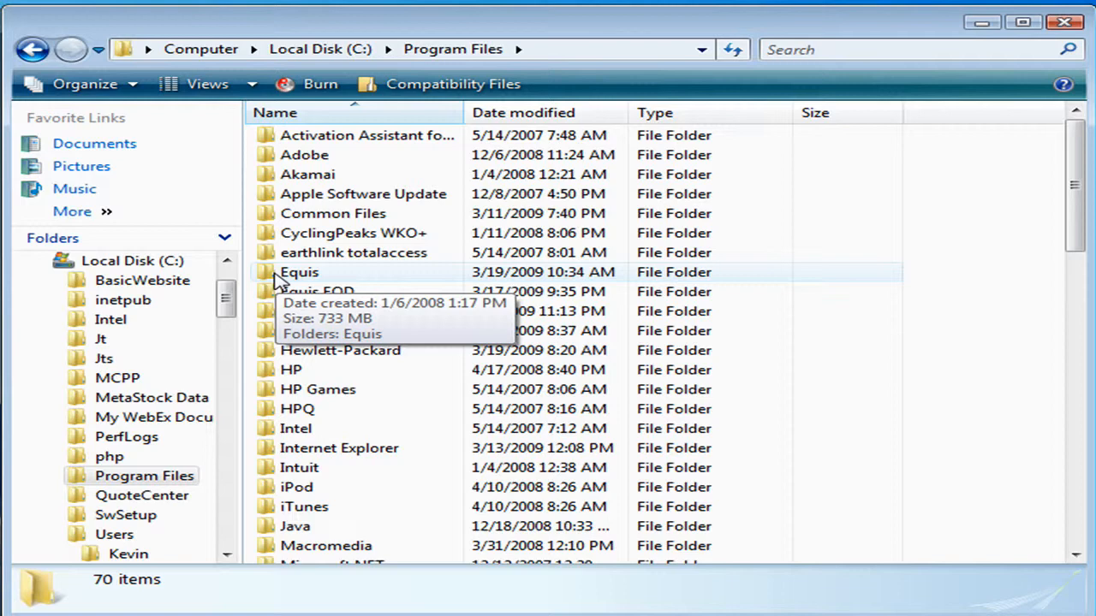
right_click(300, 272)
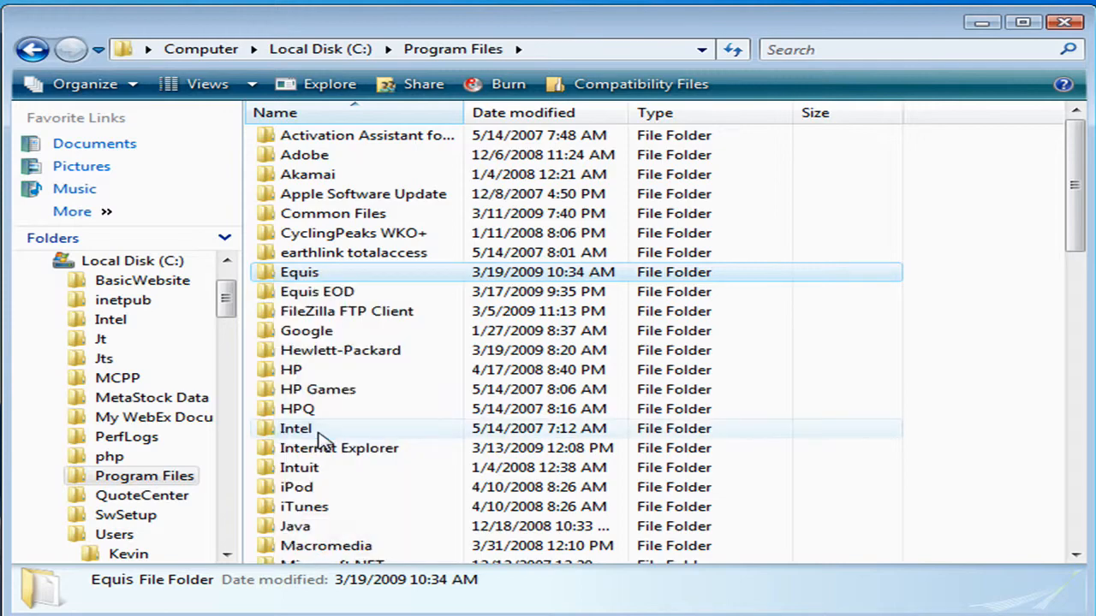
mouse_move(294, 428)
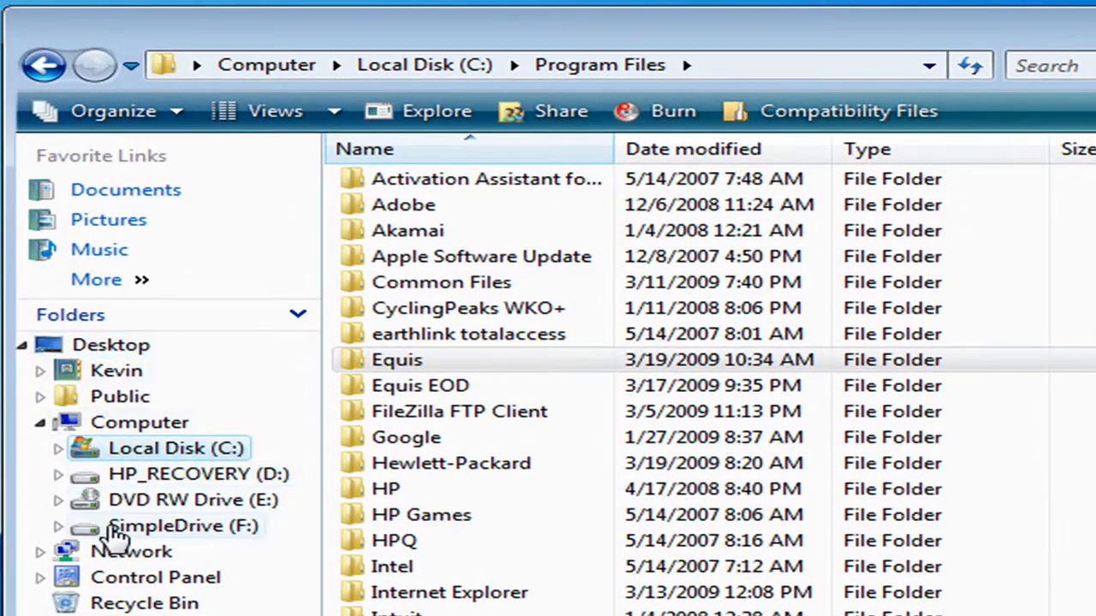
Create a new folder named 'MetaStock Backup' on SimpleDrive (F:)
click(181, 525)
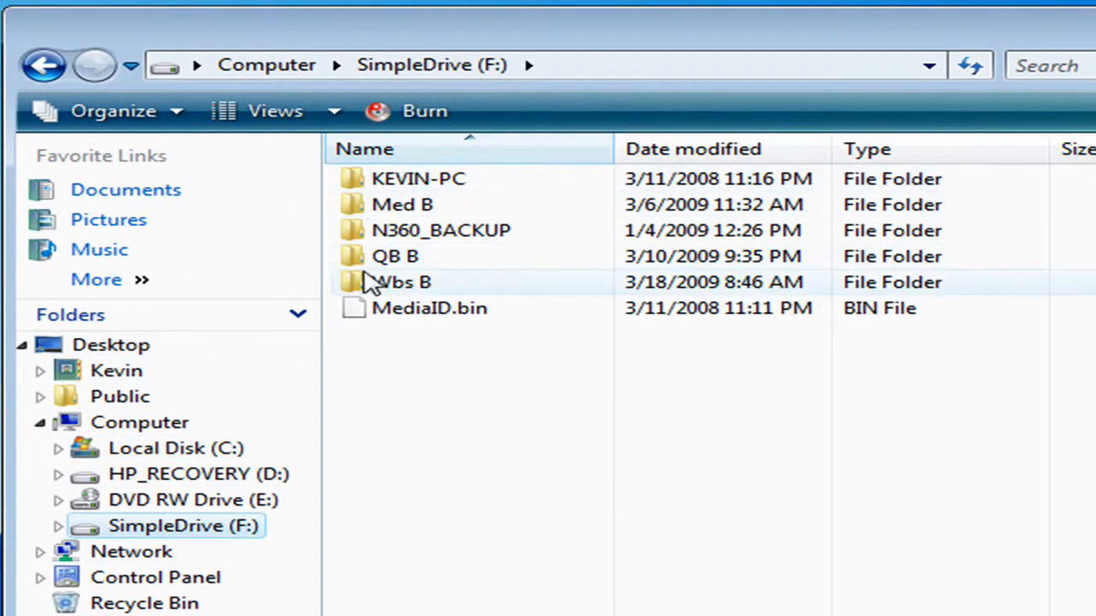
mouse_move(453, 373)
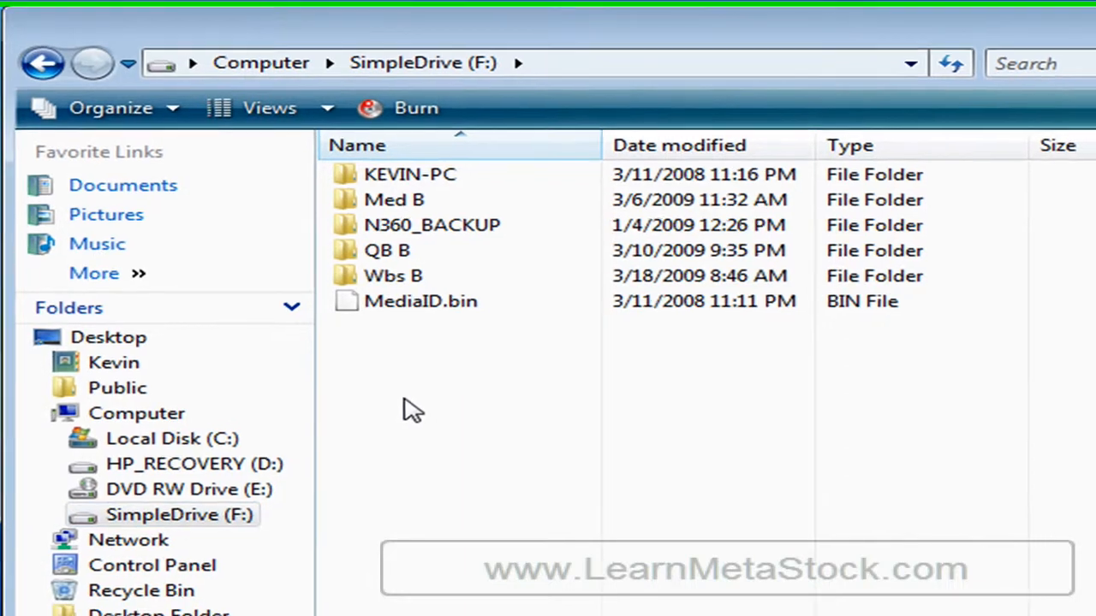
right_click(414, 408)
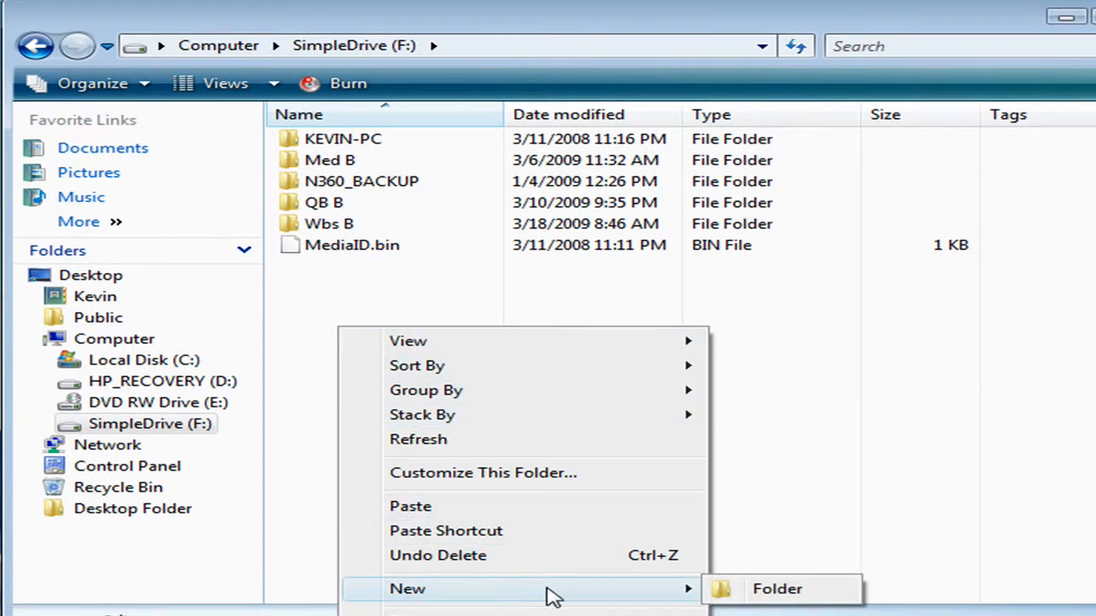
click(777, 589)
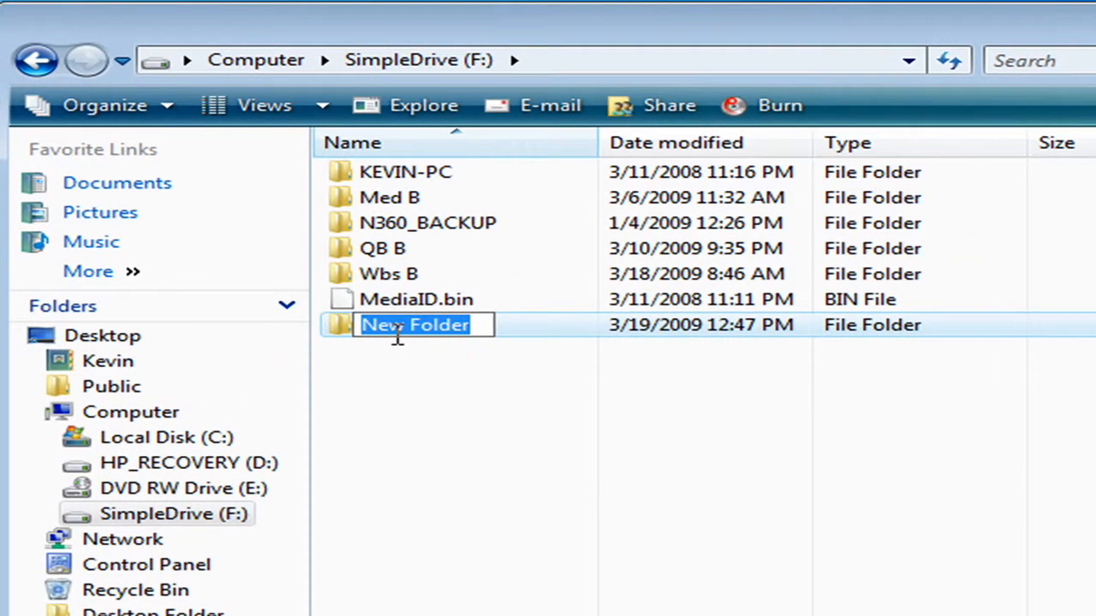
text(MetaStock Ba)
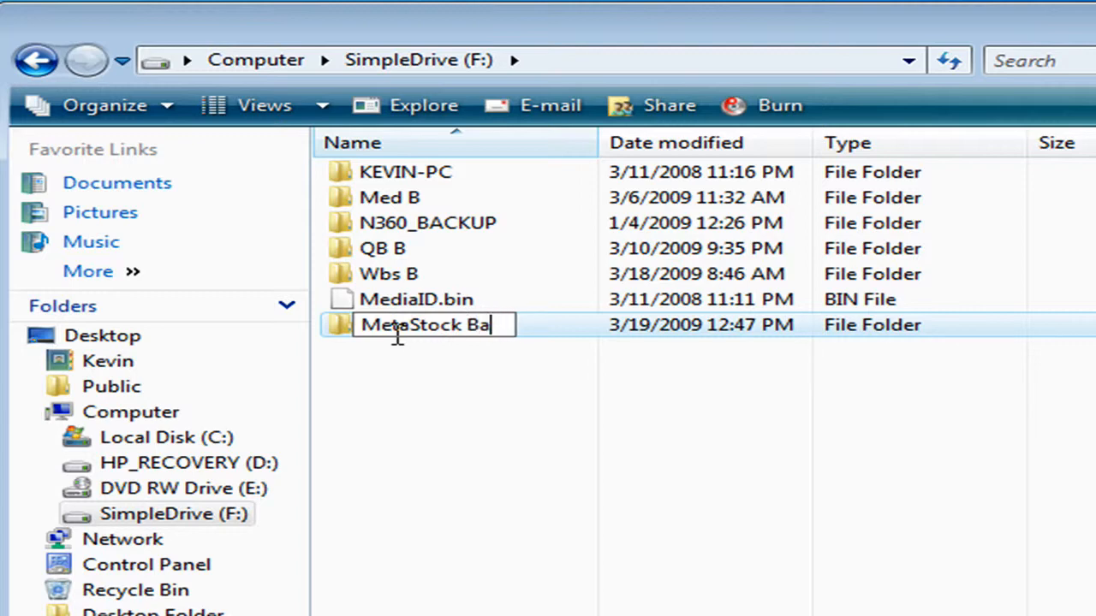
text(ckup)
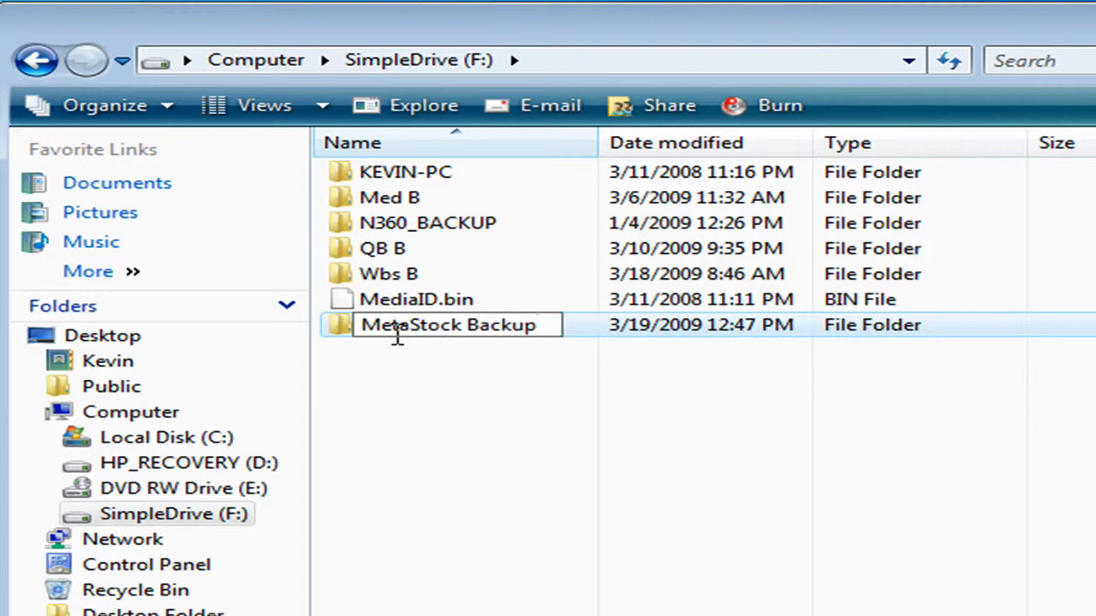
mouse_move(358, 387)
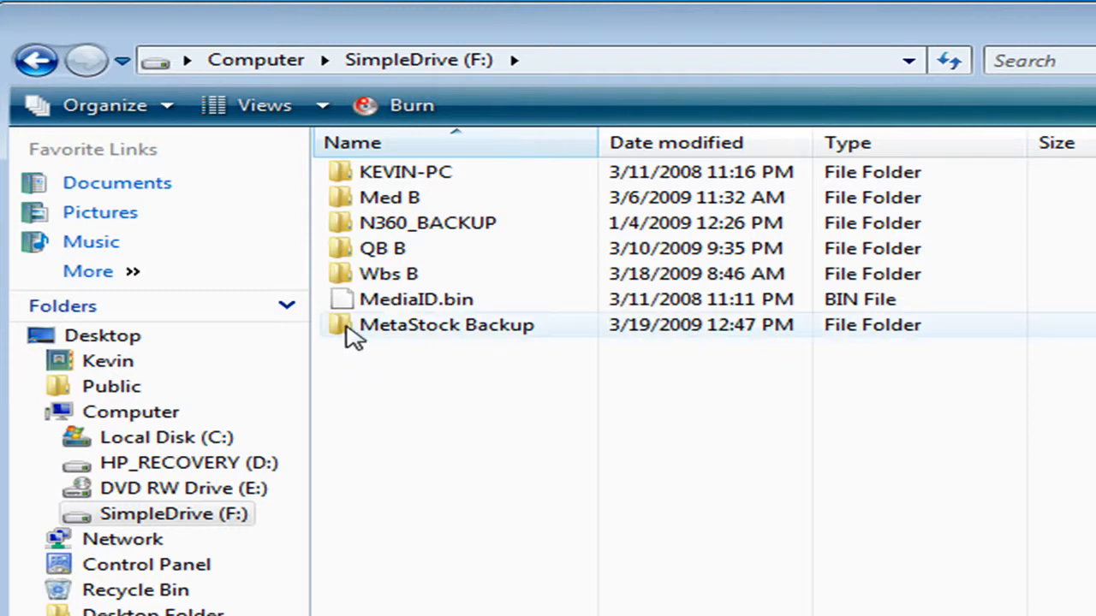
Paste the copied Equis folder into the MetaStock Backup folder on F:
click(445, 325)
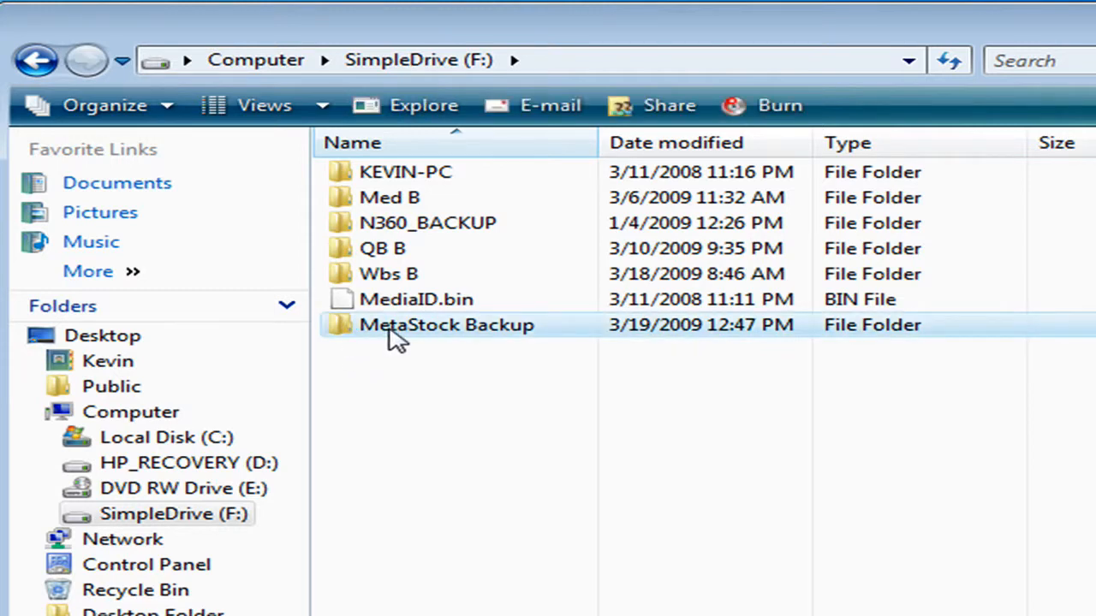
right_click(445, 325)
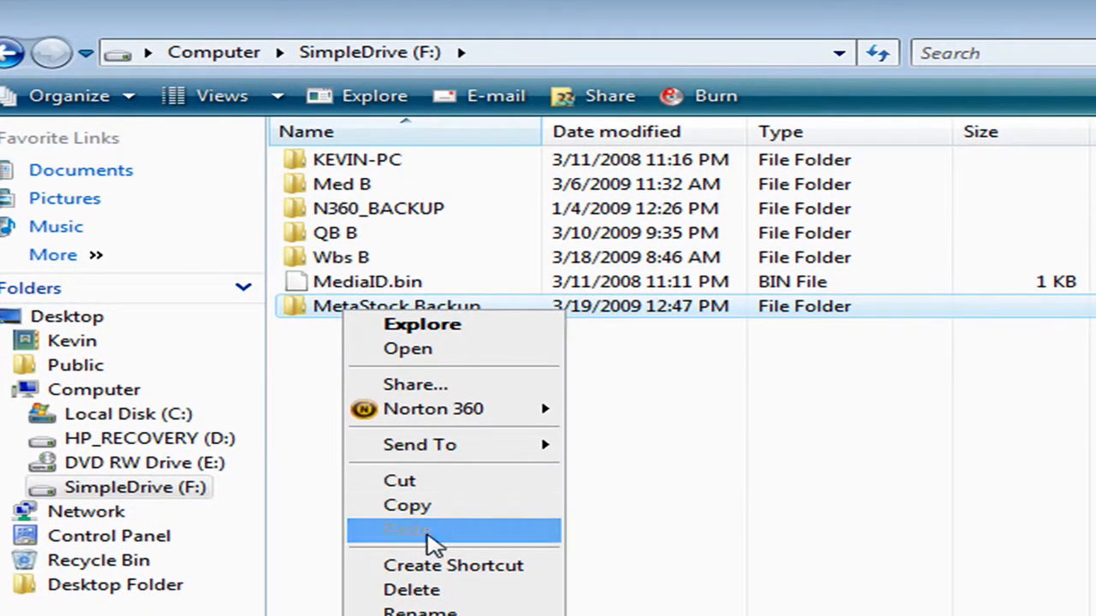
click(410, 531)
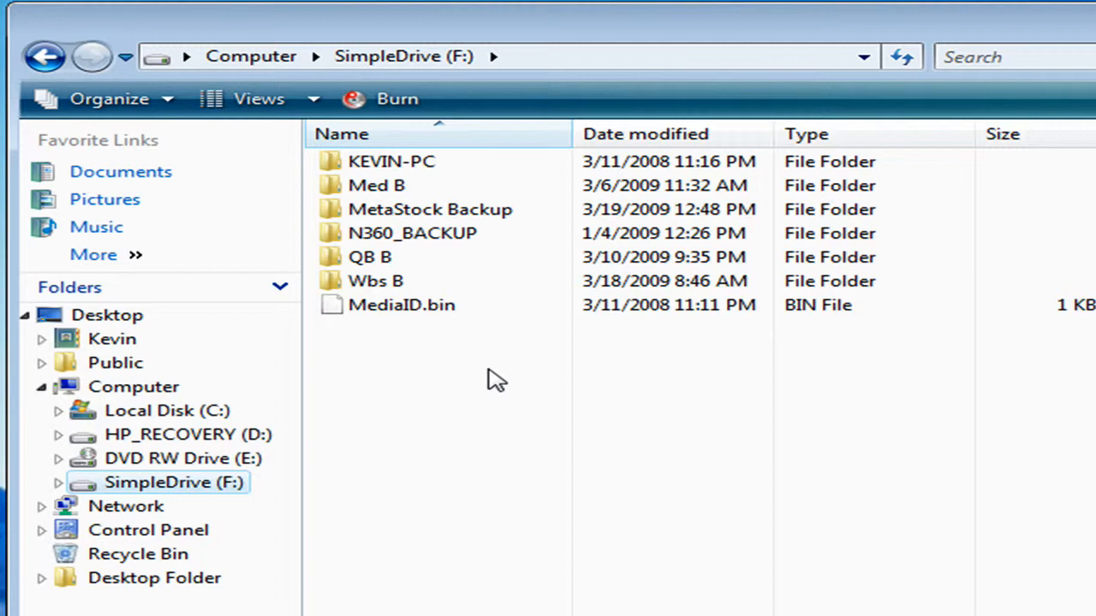
Copy the MetaStock Data folder from C: and return to SimpleDrive (F:)
click(168, 411)
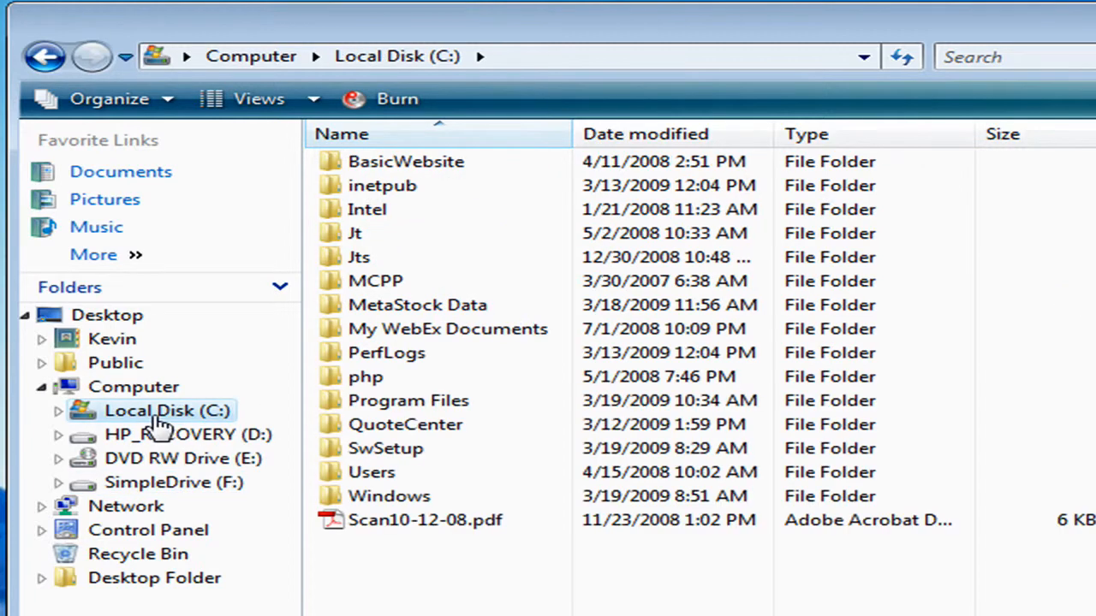
mouse_move(197, 419)
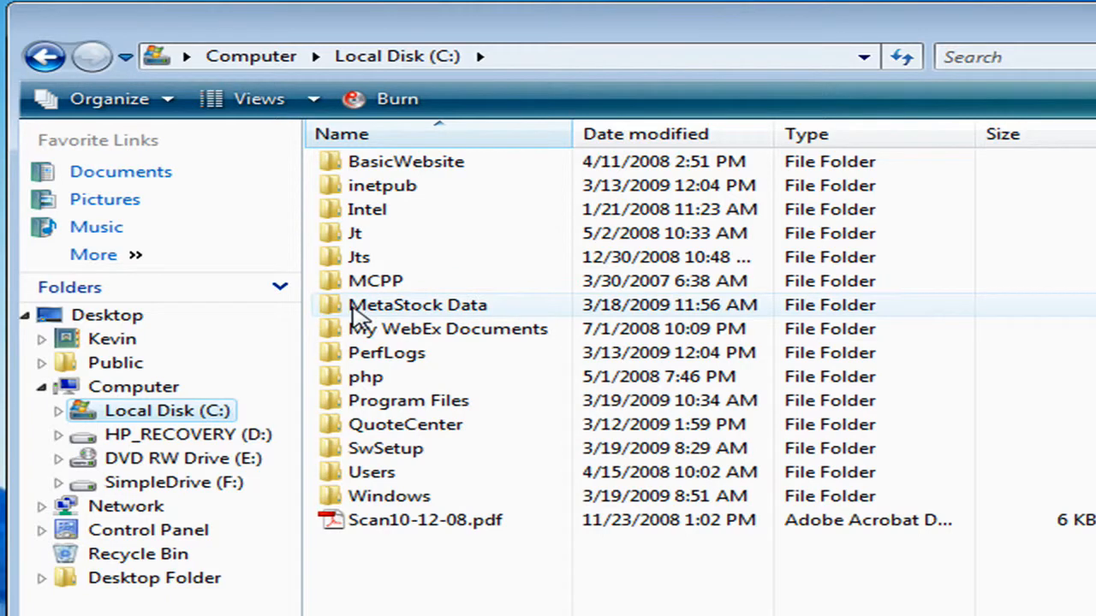
mouse_move(418, 305)
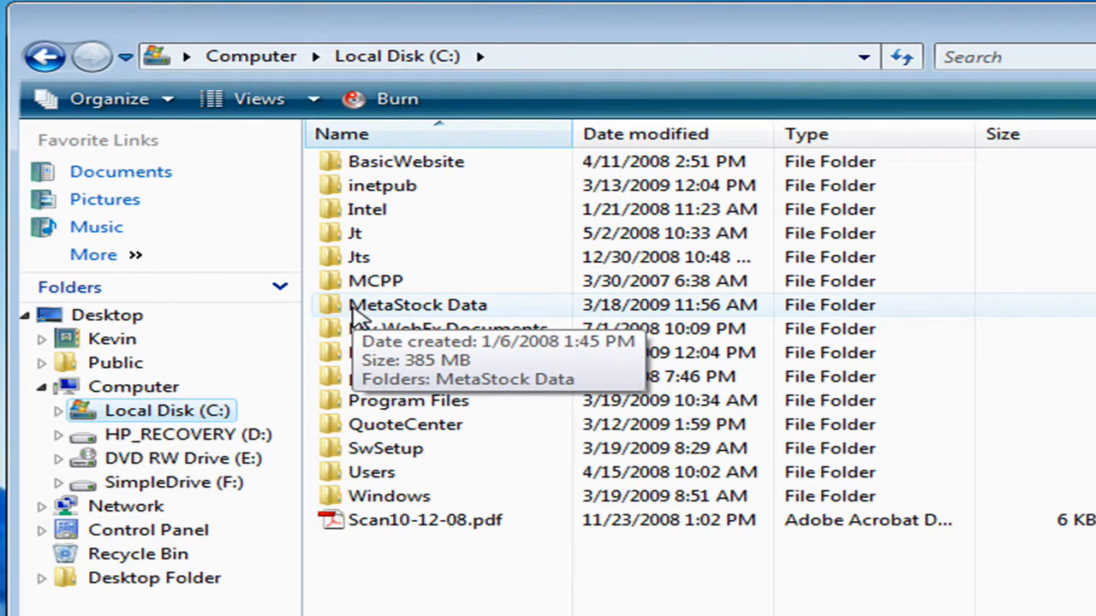
right_click(418, 305)
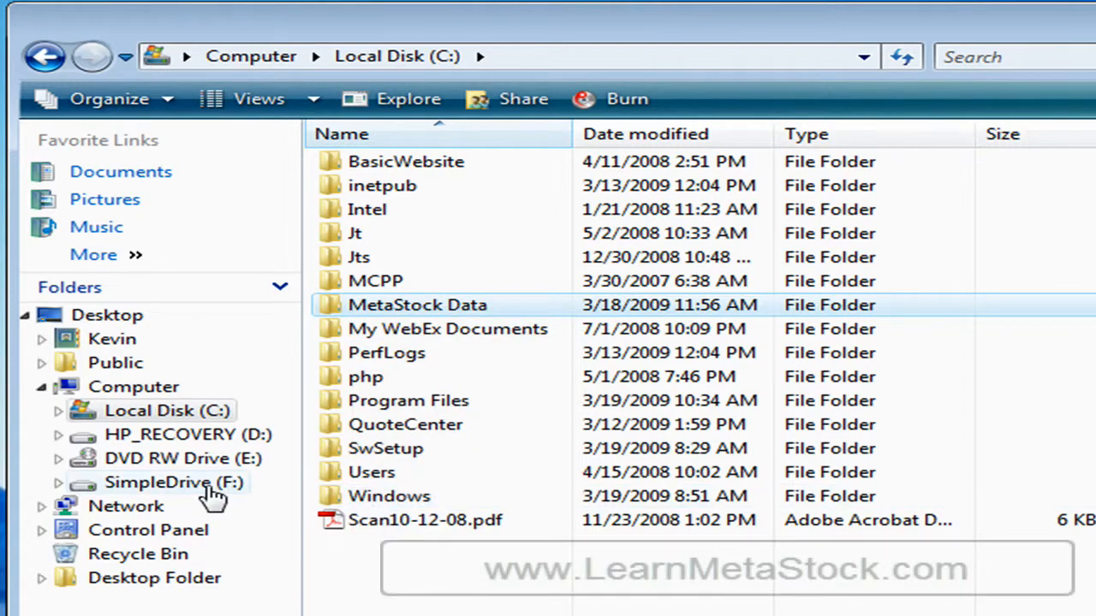
double_click(175, 483)
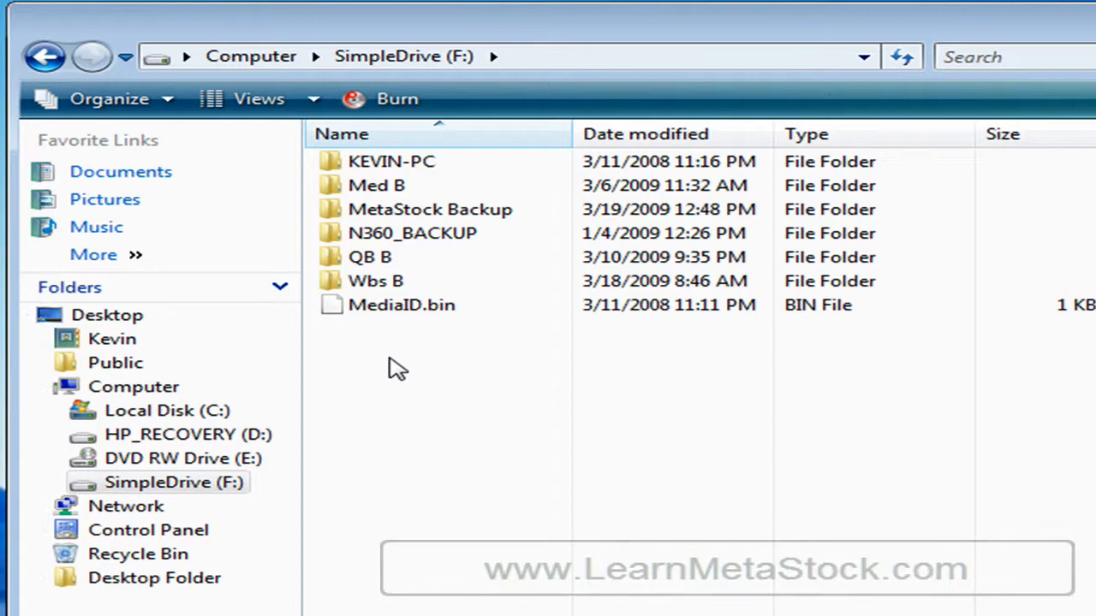
Create a 'Data Backup' folder on F: and paste the MetaStock Data folder into it
right_click(397, 369)
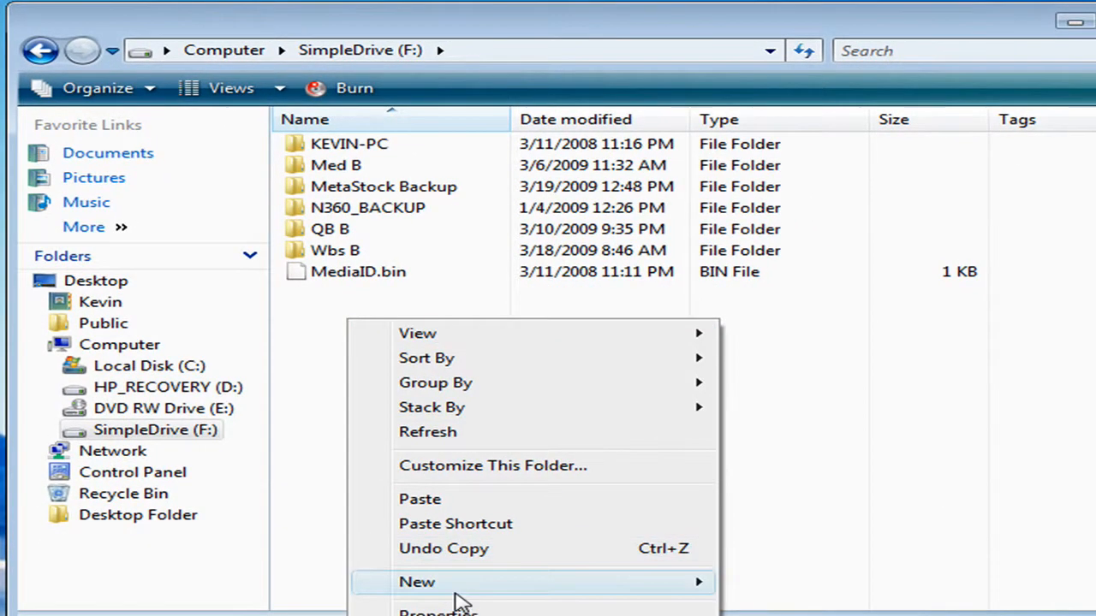
click(417, 582)
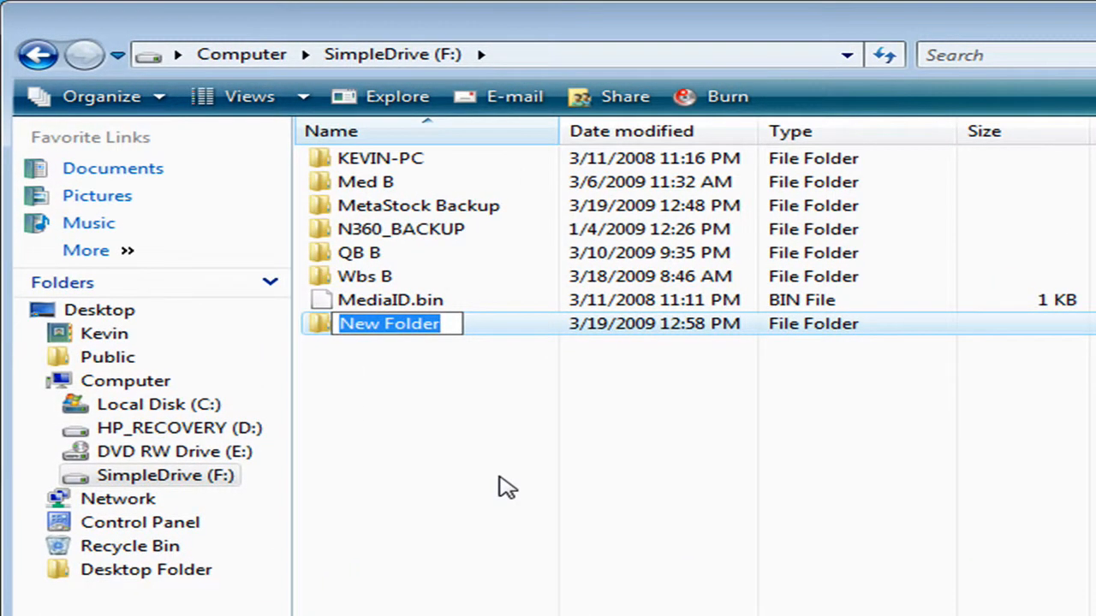
text(Data Backup)
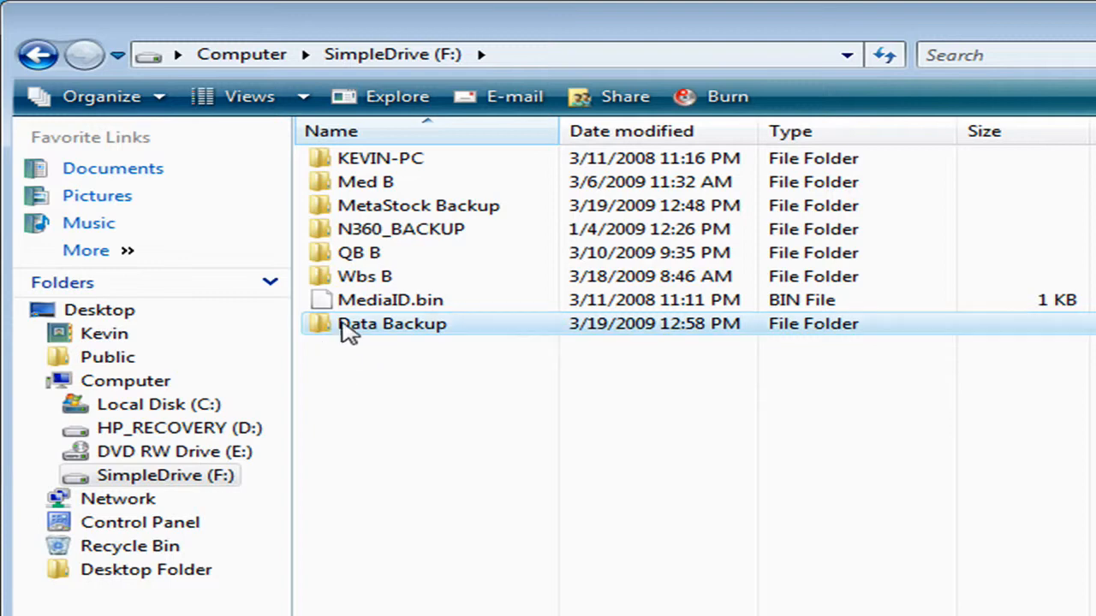
right_click(392, 324)
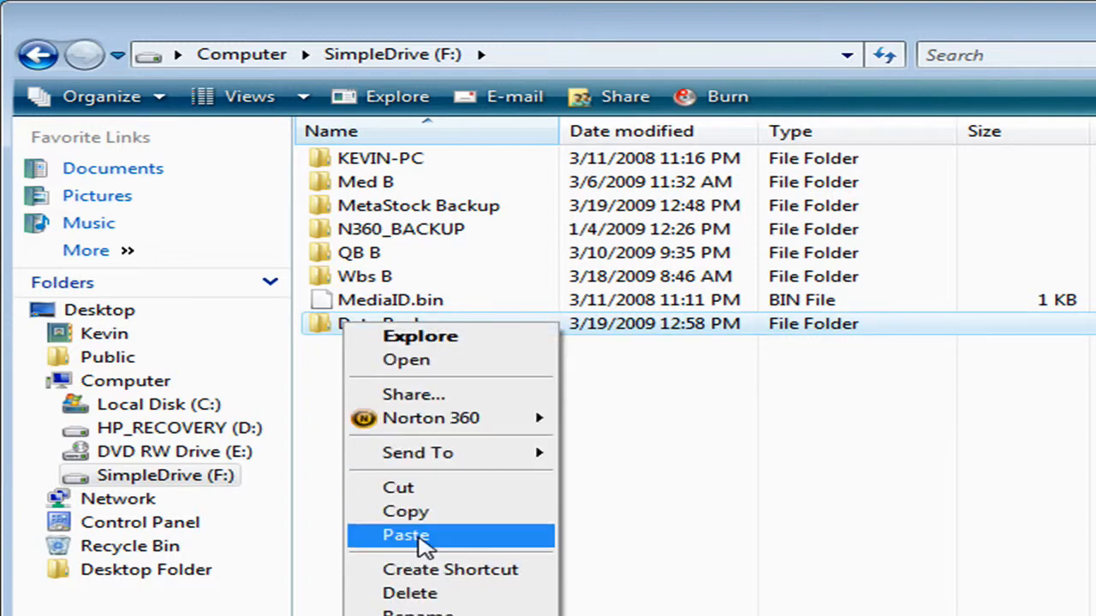